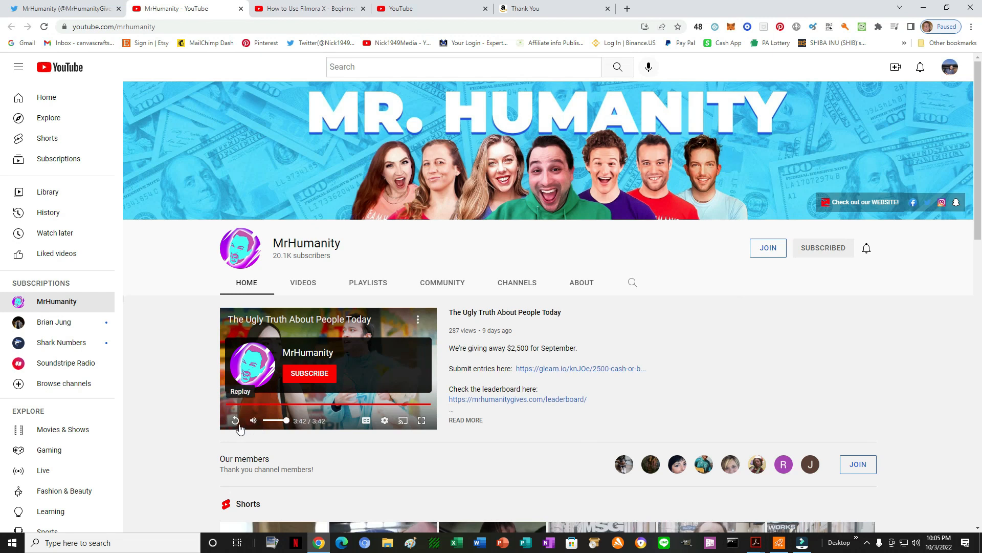
Step: Replay the MrHumanity channel trailer, then switch to the empty Filmora project
{"action": "left_click", "coordinate": [236, 419]}
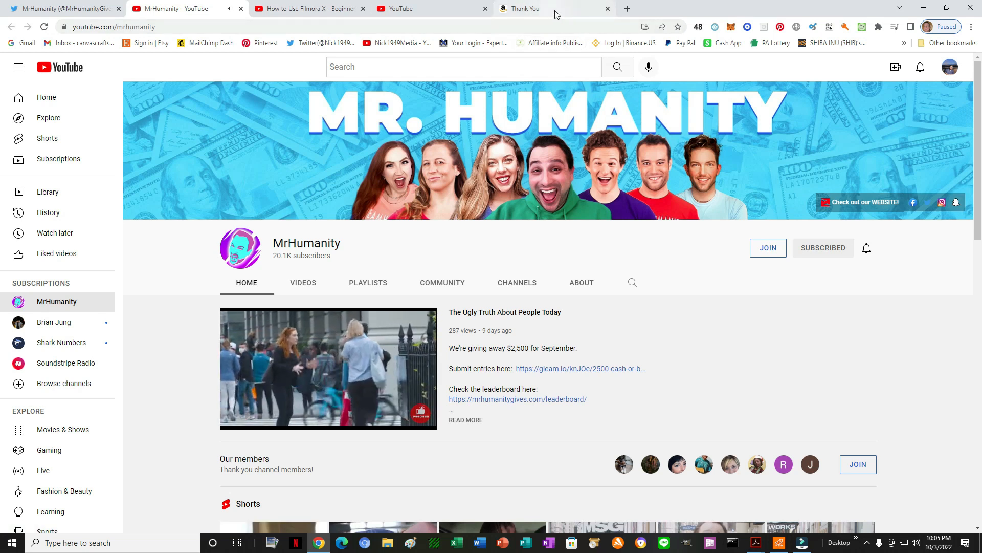
{"action": "mouse_move", "coordinate": [712, 280]}
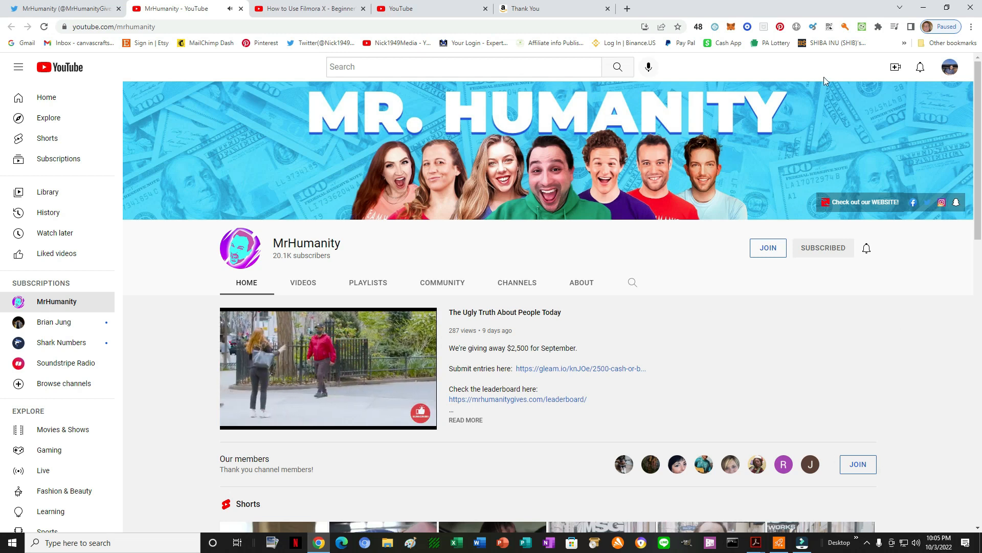
{"action": "mouse_move", "coordinate": [740, 264]}
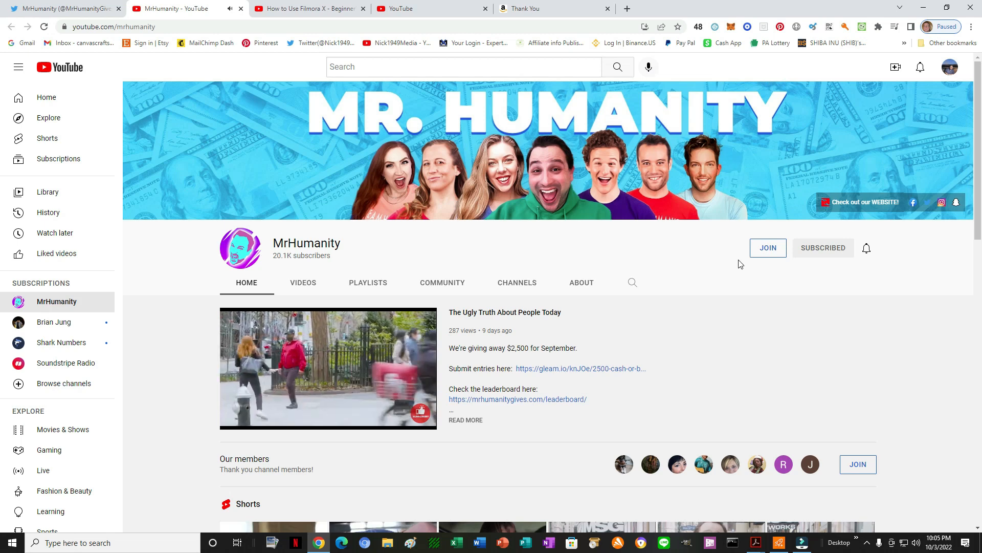
{"action": "left_click", "coordinate": [814, 543]}
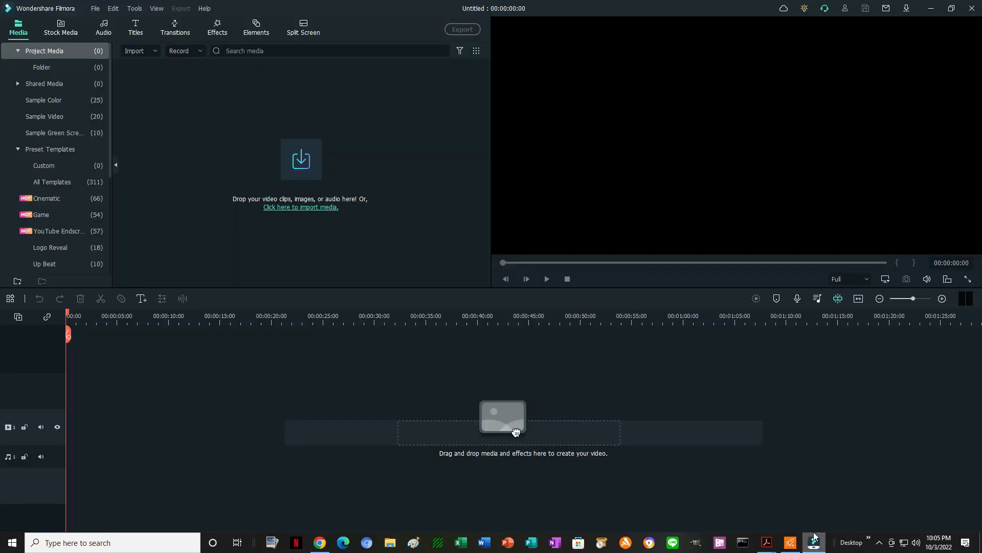